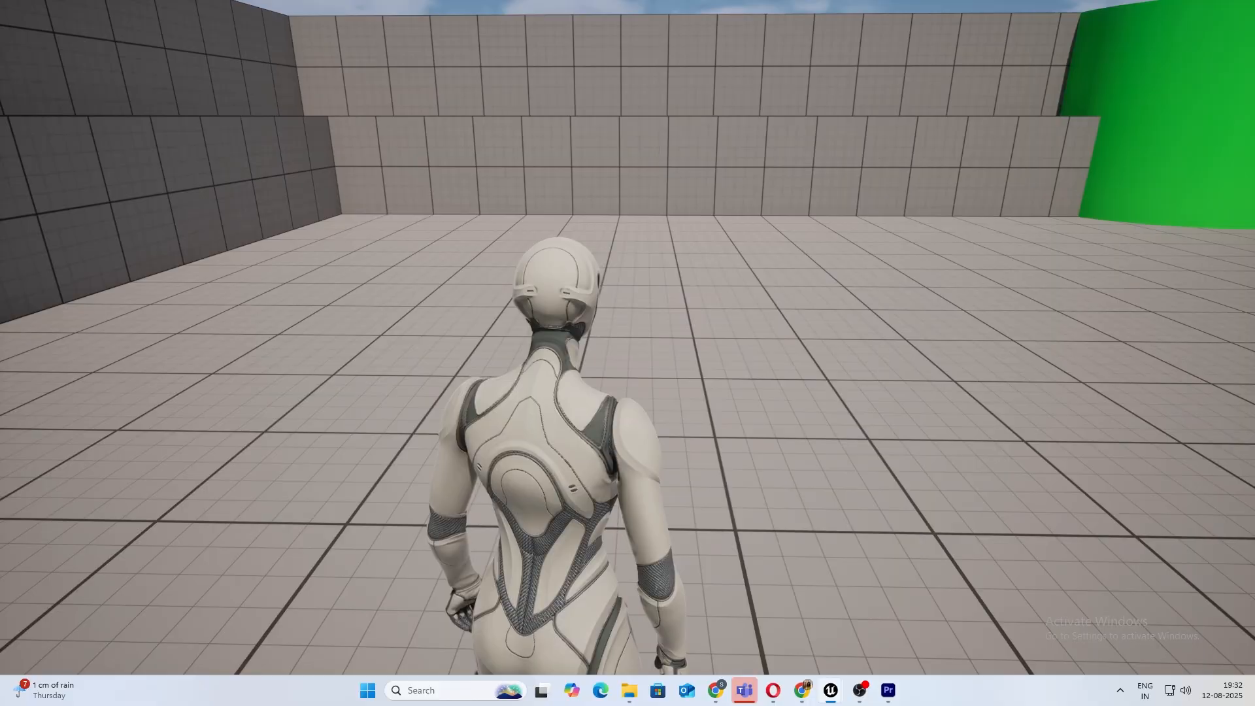
Step: Stop the Play In Editor session to return to the level viewport with the character visible
{"action": "left_click", "coordinate": [560, 384]}
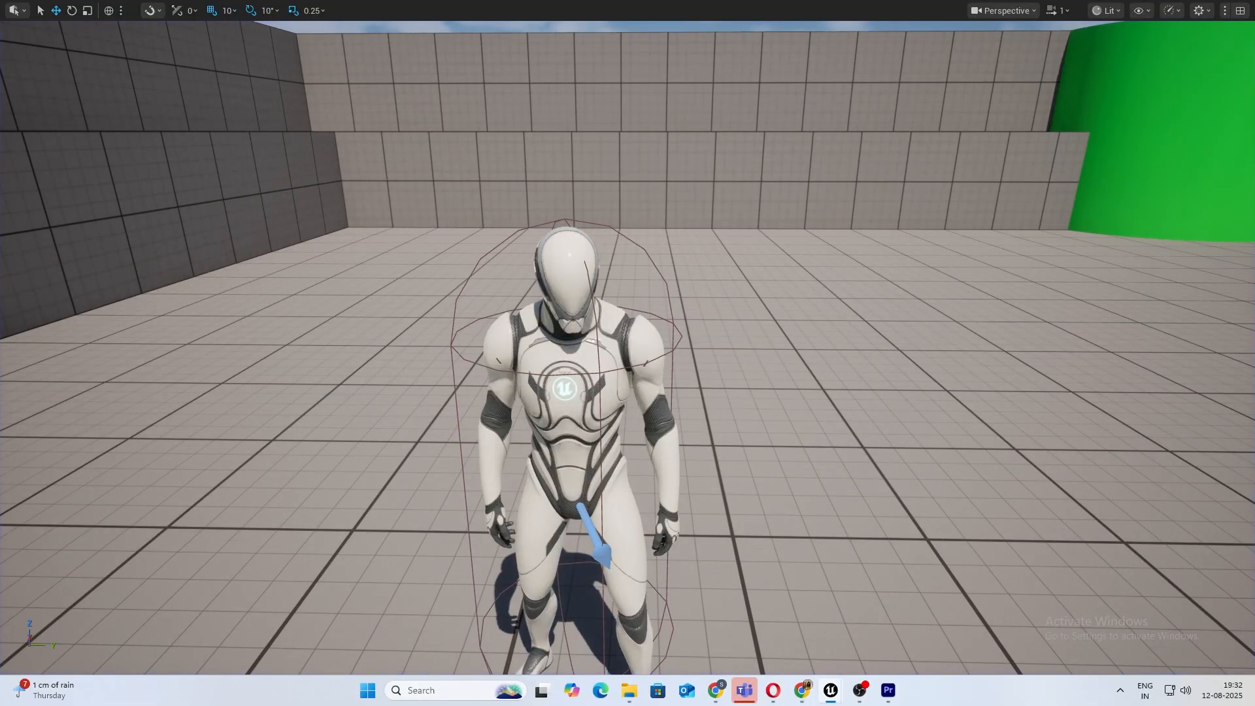